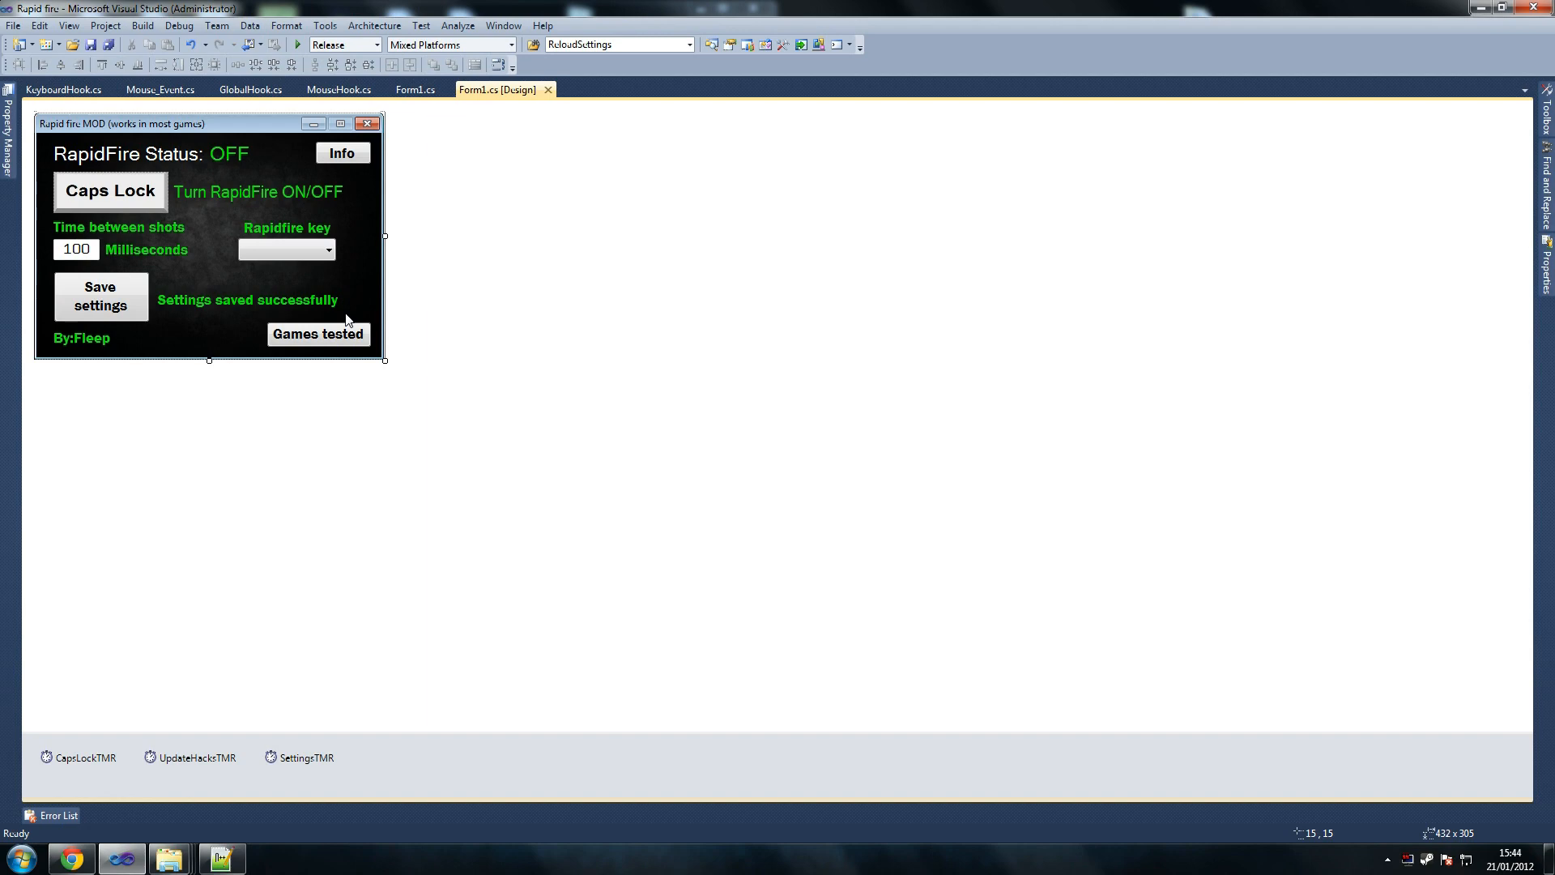
# Enable rapid fire with Right Mouse as the key and 100 ms between shots
pyautogui.click(296, 43)
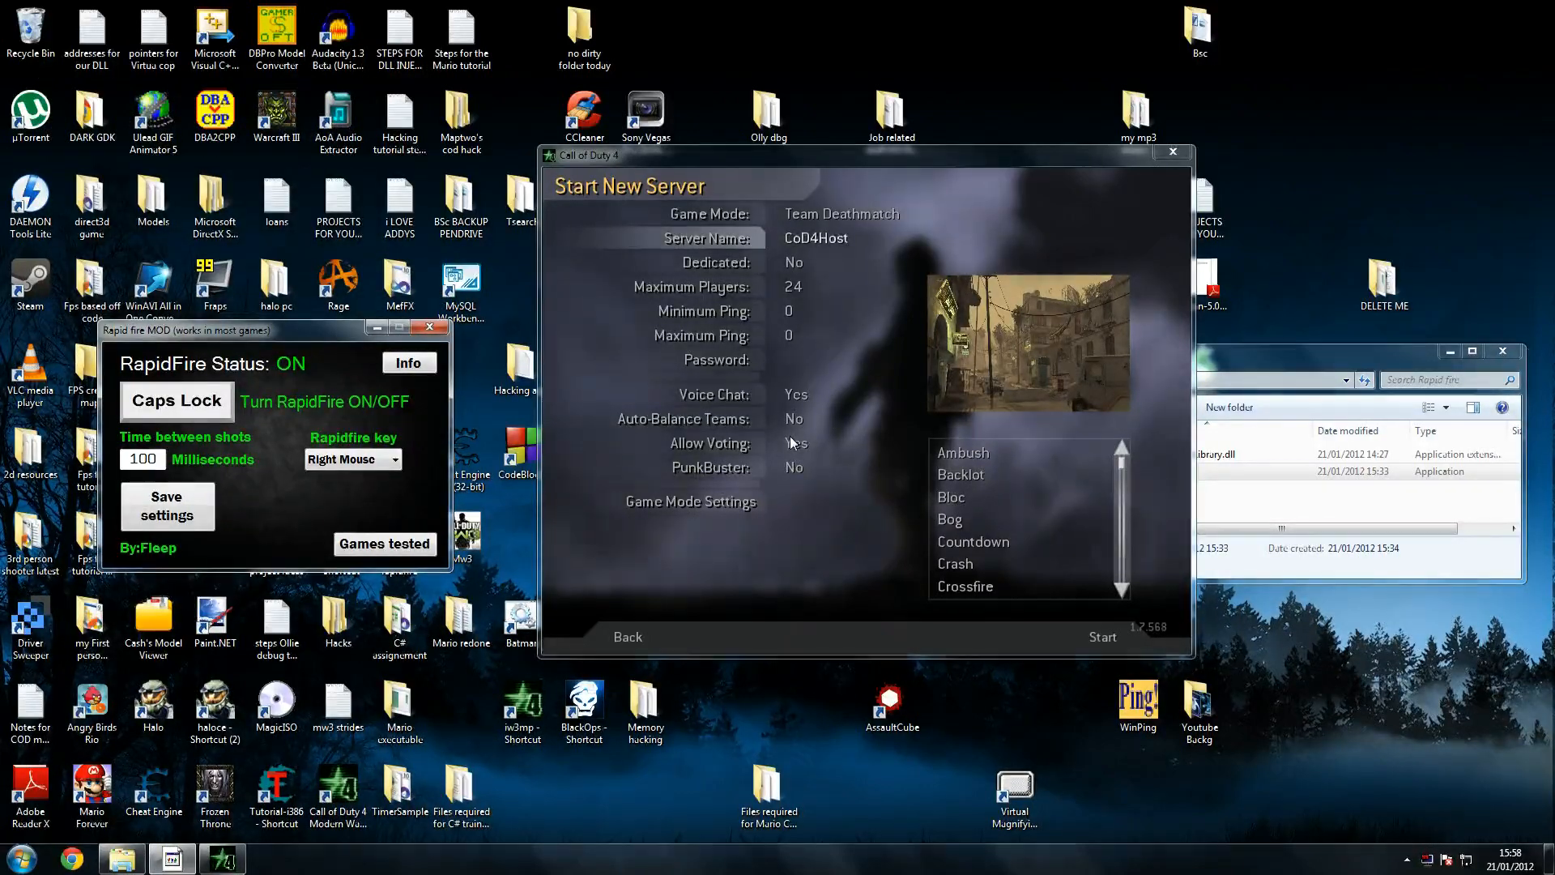
pyautogui.click(1101, 637)
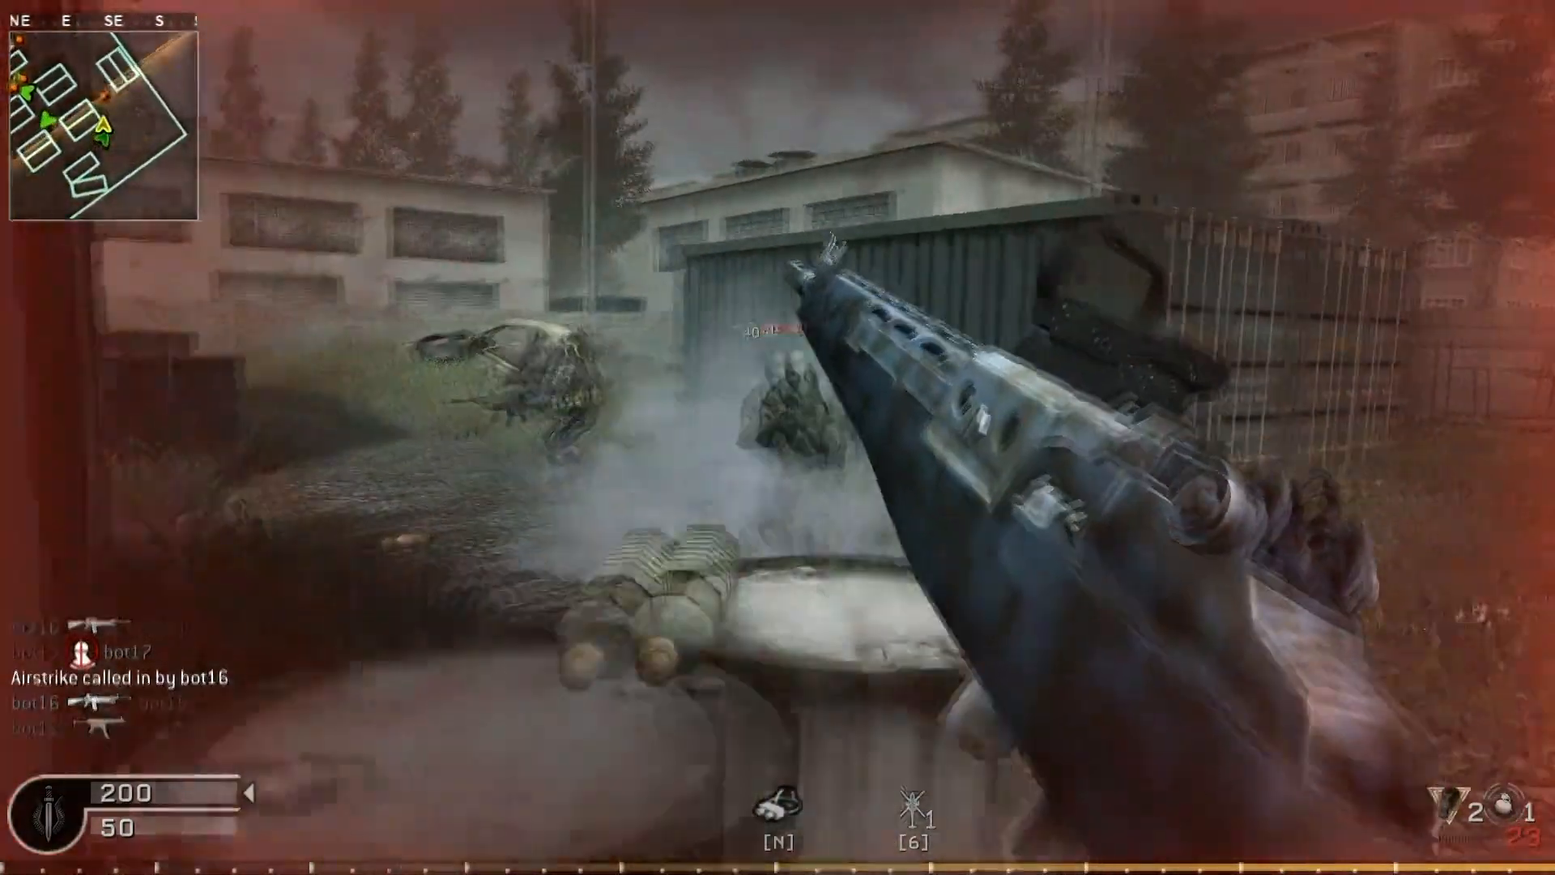
pyautogui.rightClick(778, 438)
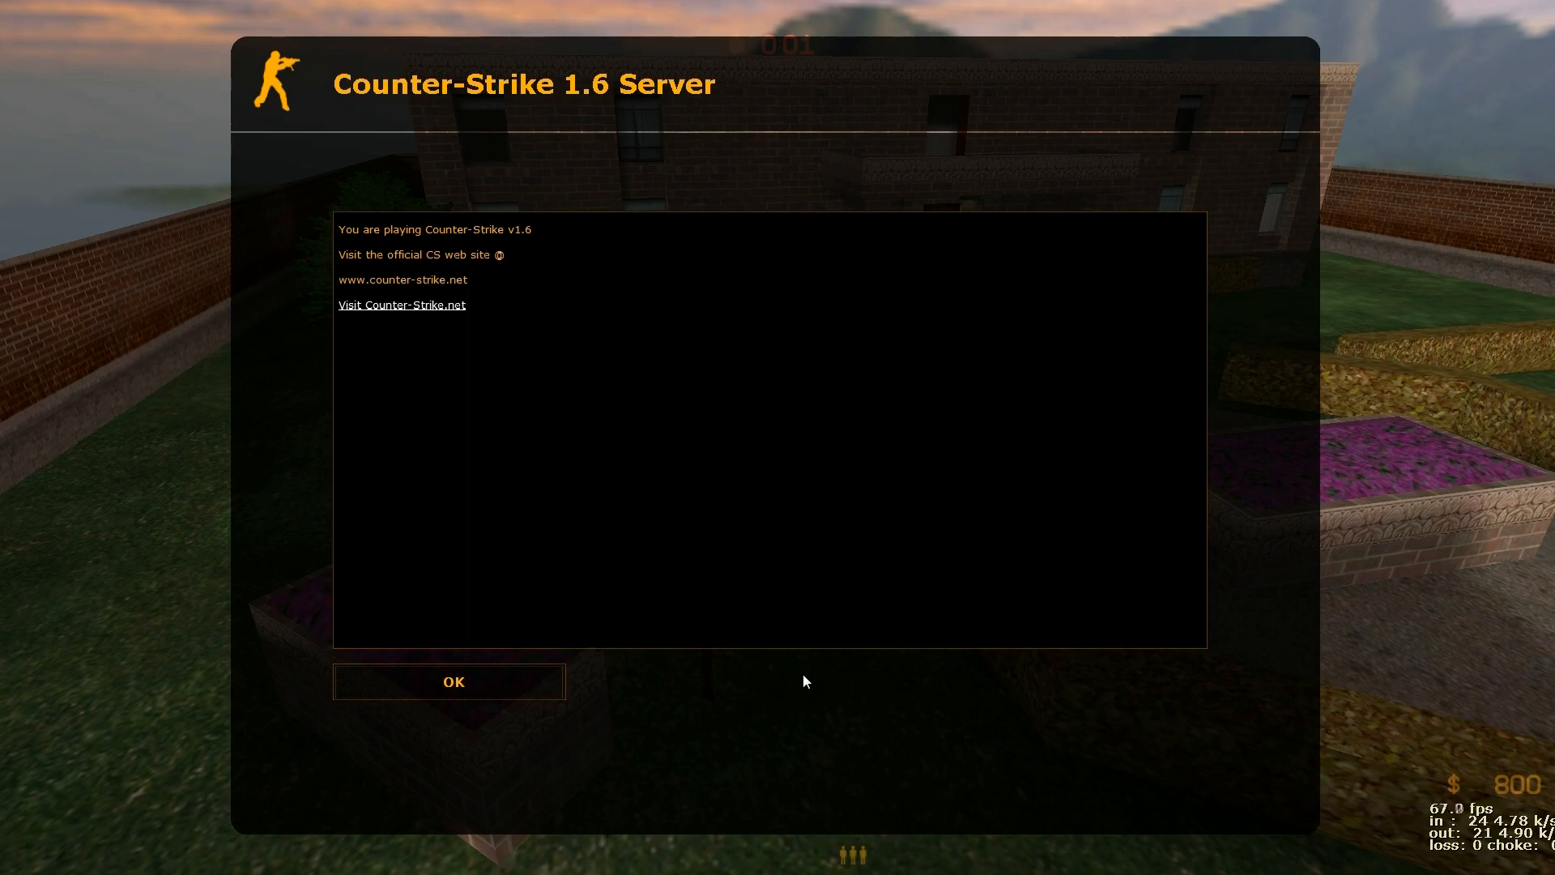
# Dismiss the Counter-Strike 1.6 server MOTD and pick a class to spawn with a pistol
pyautogui.click(451, 681)
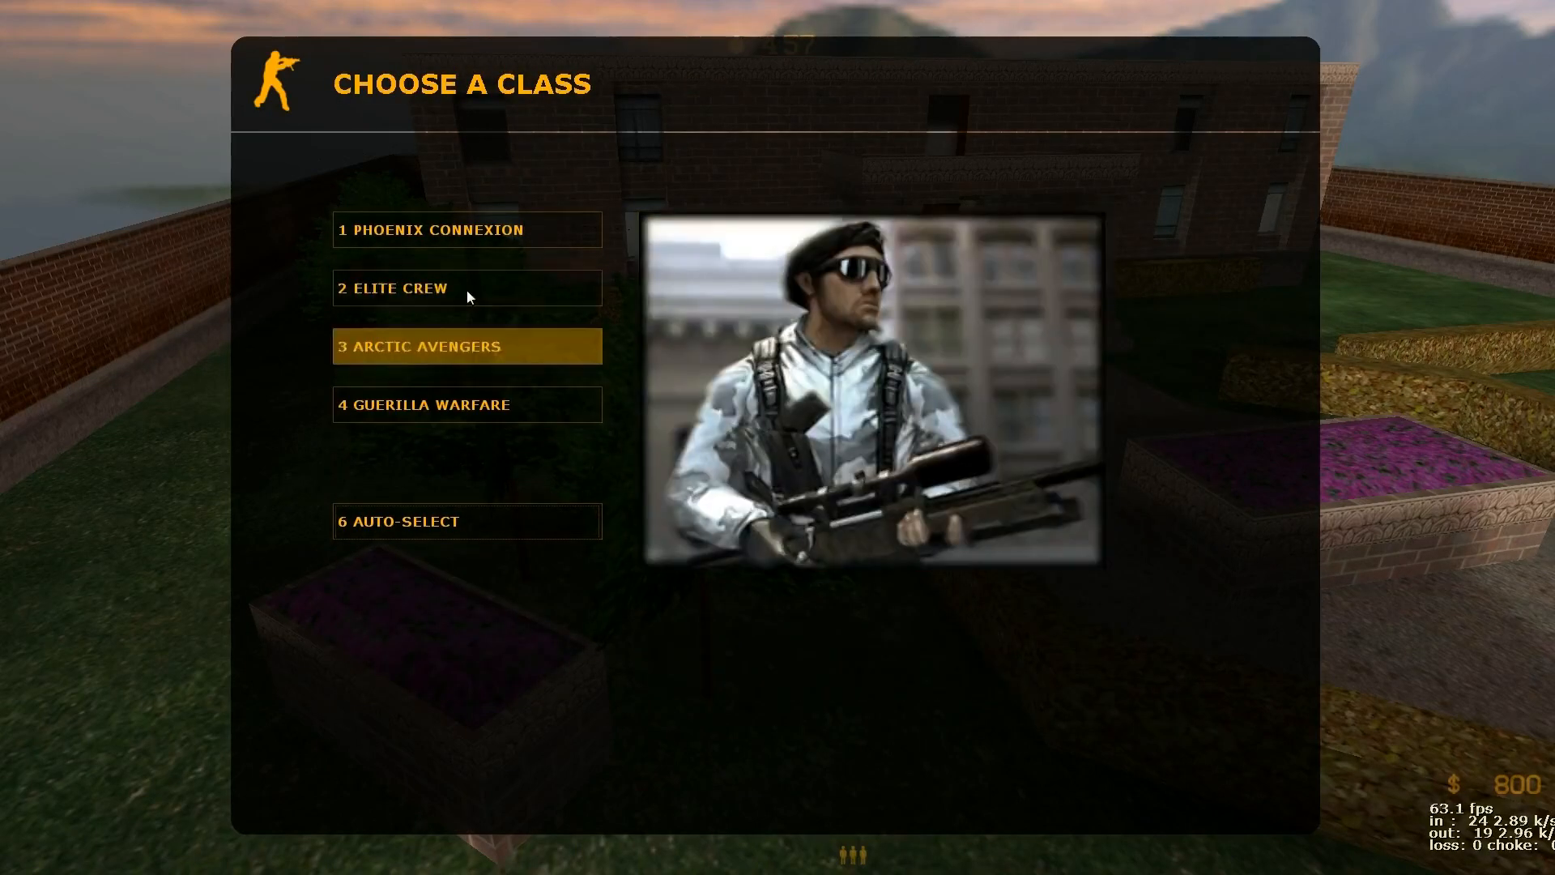
pyautogui.click(466, 346)
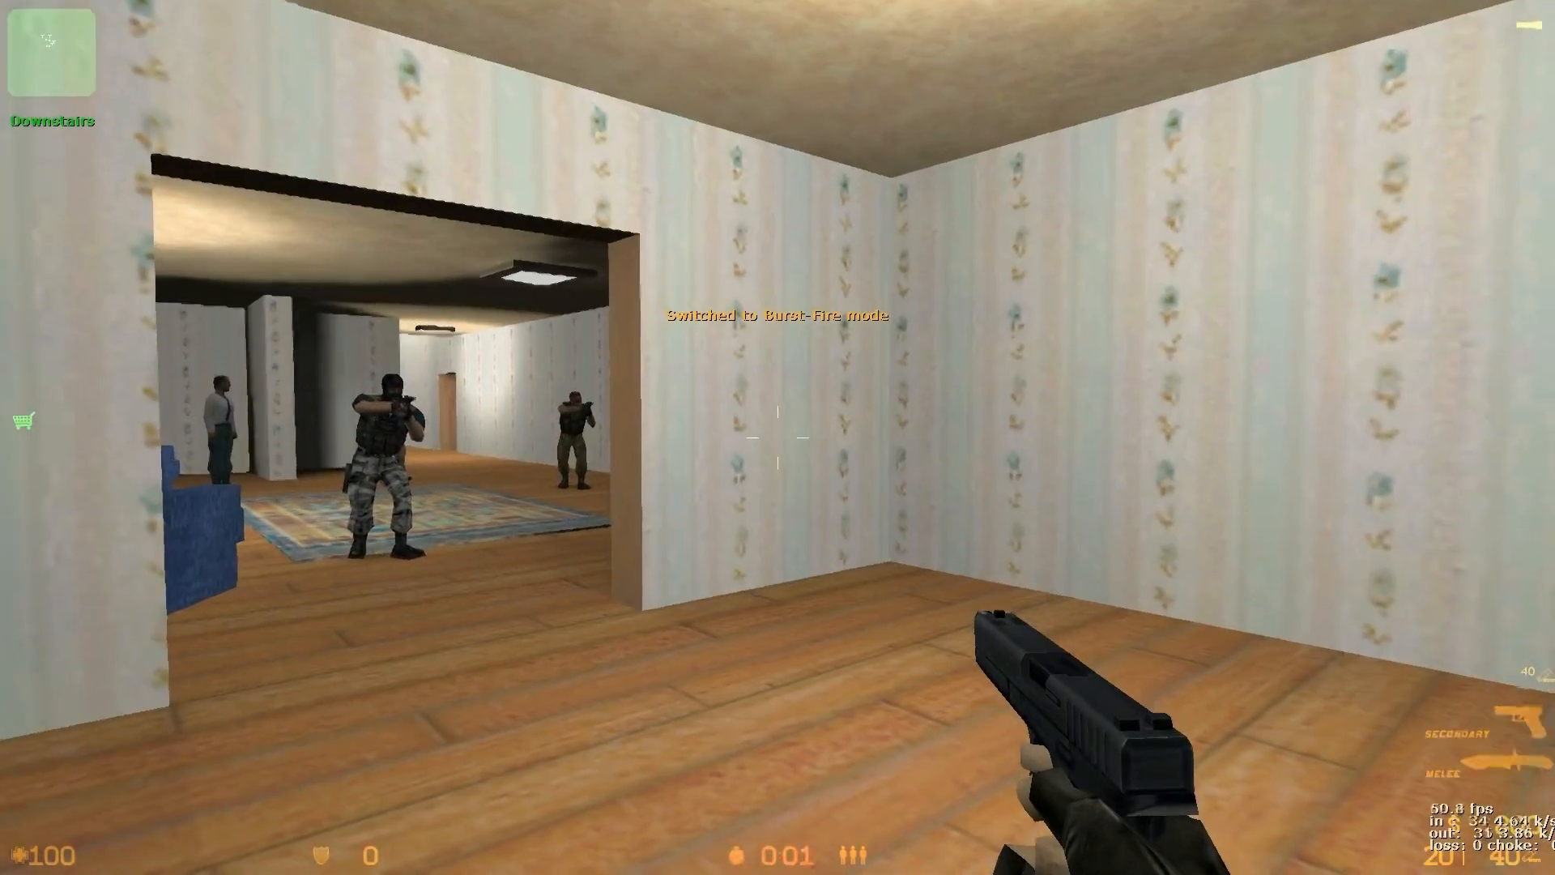